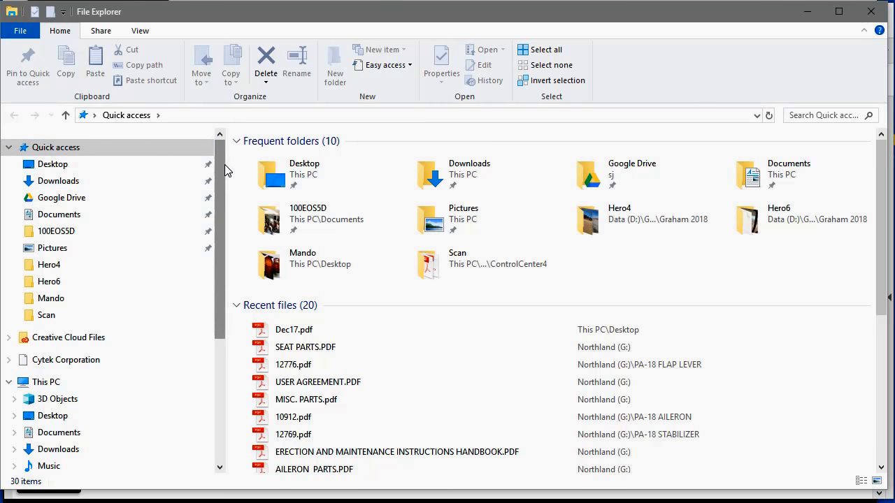
Scroll the Northland (G:) file list down to USER AGREEMENT.PDF
{"action": "scroll", "scroll_direction": "down", "scroll_amount": 3}
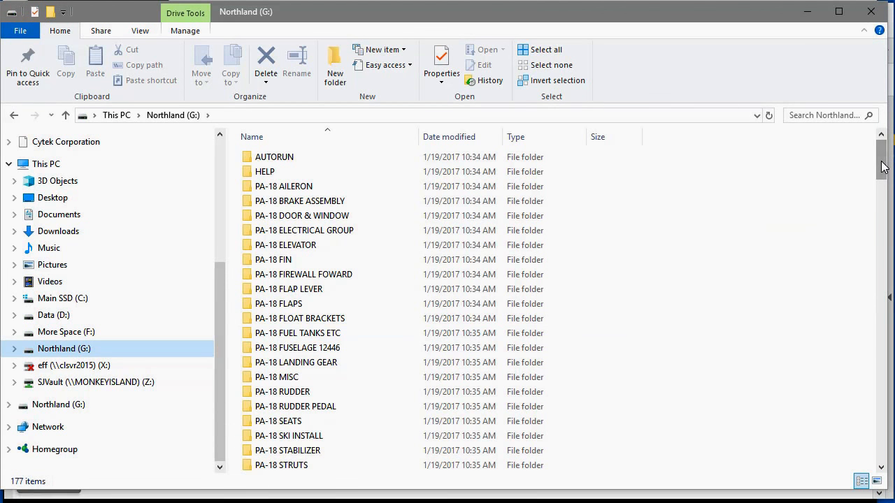
{"action": "scroll", "scroll_direction": "down", "scroll_amount": 3}
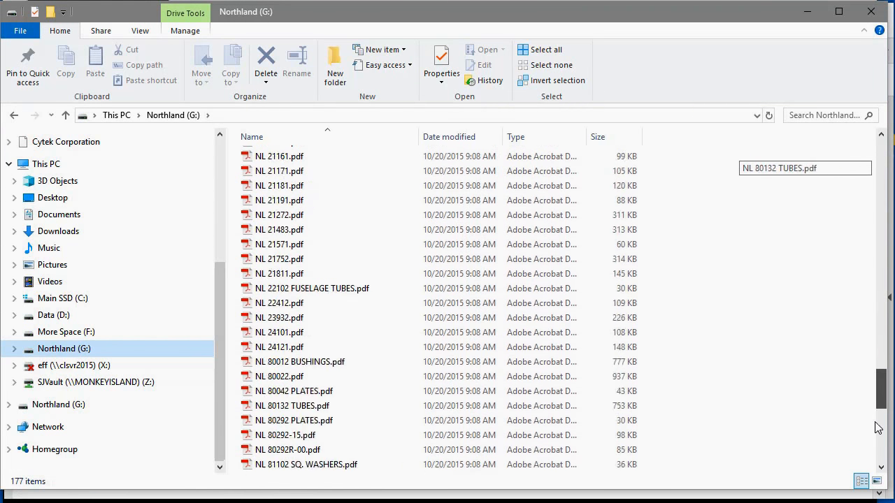
{"action": "scroll", "scroll_direction": "down", "scroll_amount": 3}
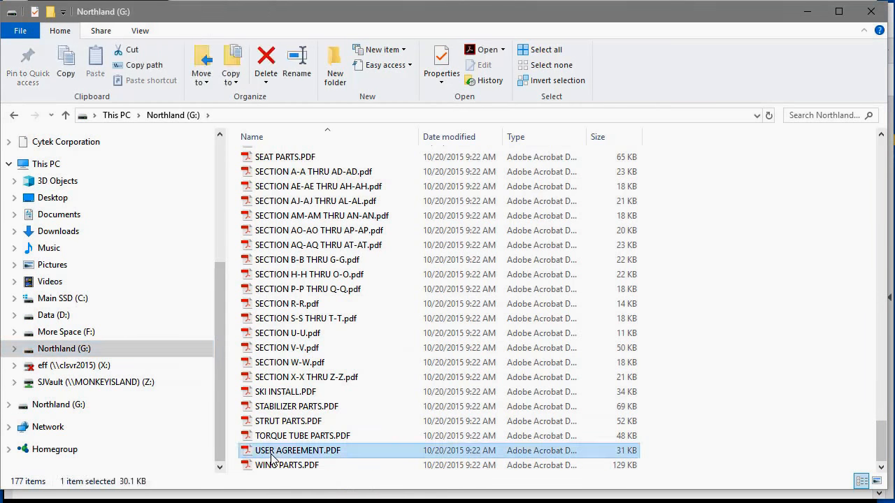
Open USER AGREEMENT.PDF in Acrobat Pro DC
{"action": "double_click", "coordinate": [297, 450]}
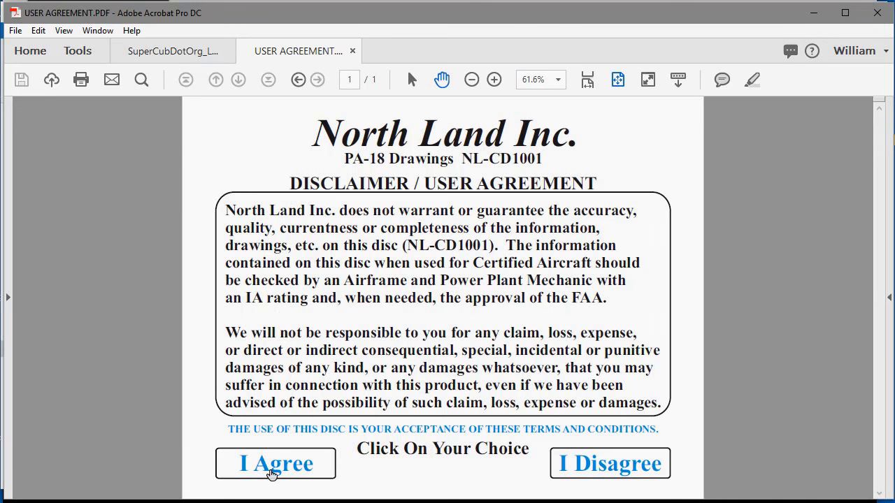
Agree to the disclaimer to open FOLDER LIST PA-18.pdf
{"action": "left_click", "coordinate": [276, 463]}
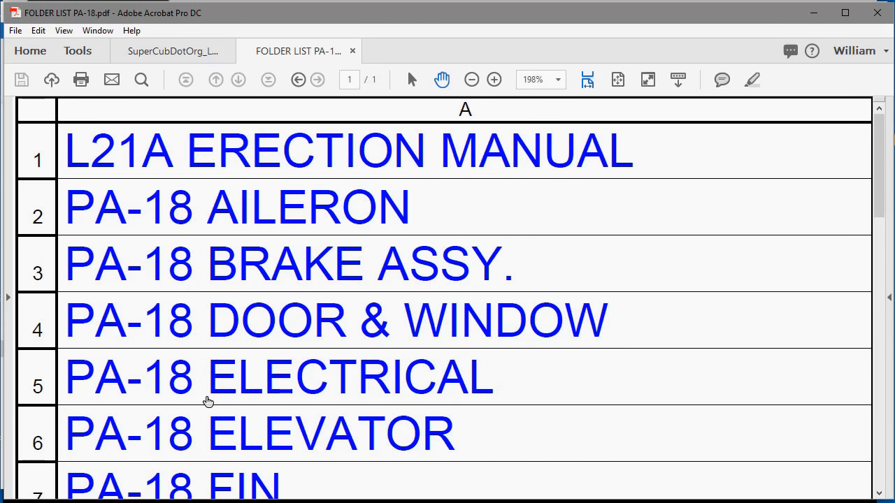
{"action": "mouse_move", "coordinate": [306, 214]}
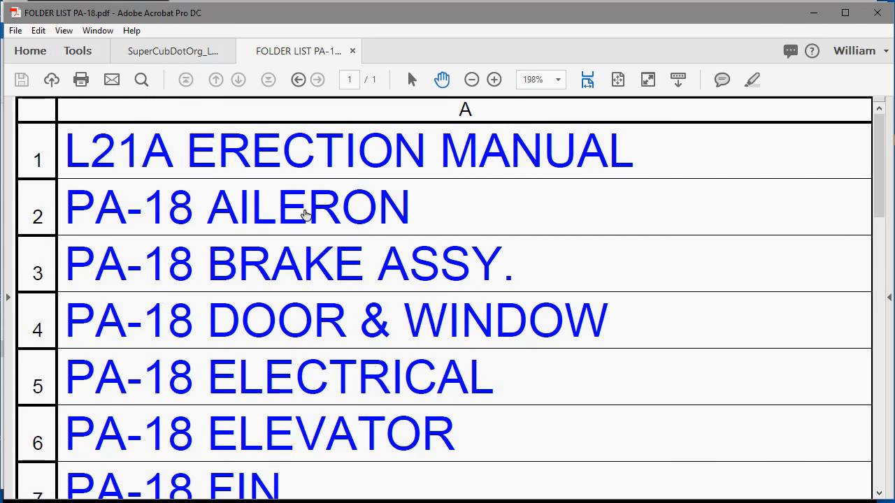
{"action": "mouse_move", "coordinate": [608, 149]}
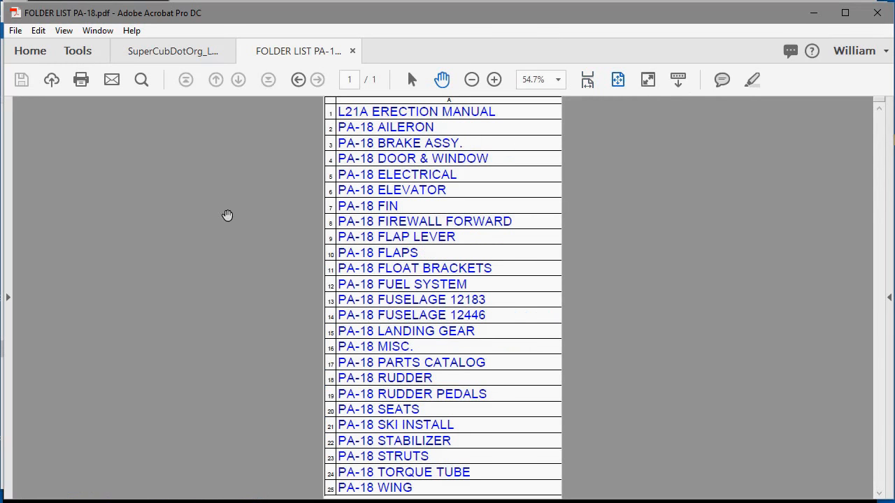
{"action": "mouse_move", "coordinate": [221, 218]}
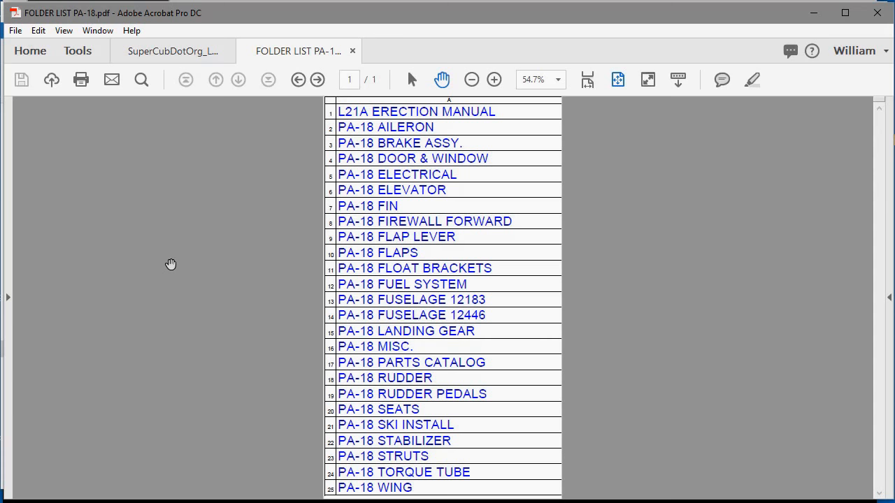
{"action": "mouse_move", "coordinate": [420, 418]}
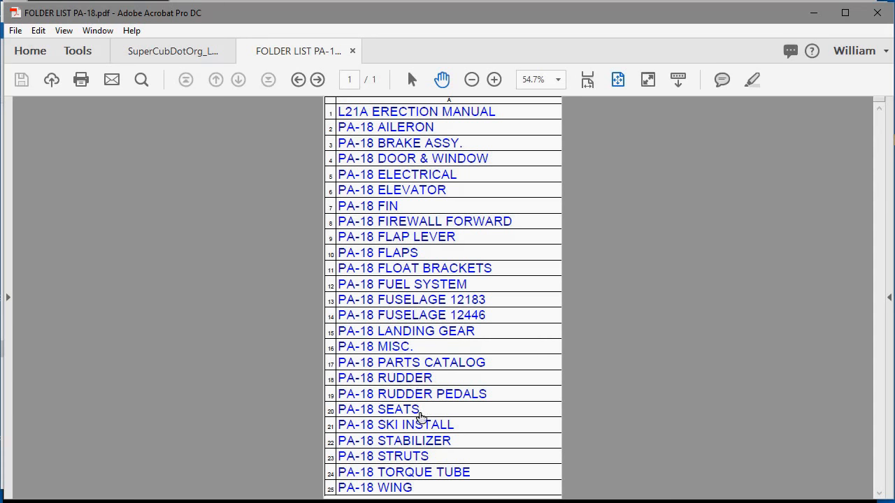
{"action": "mouse_move", "coordinate": [258, 163]}
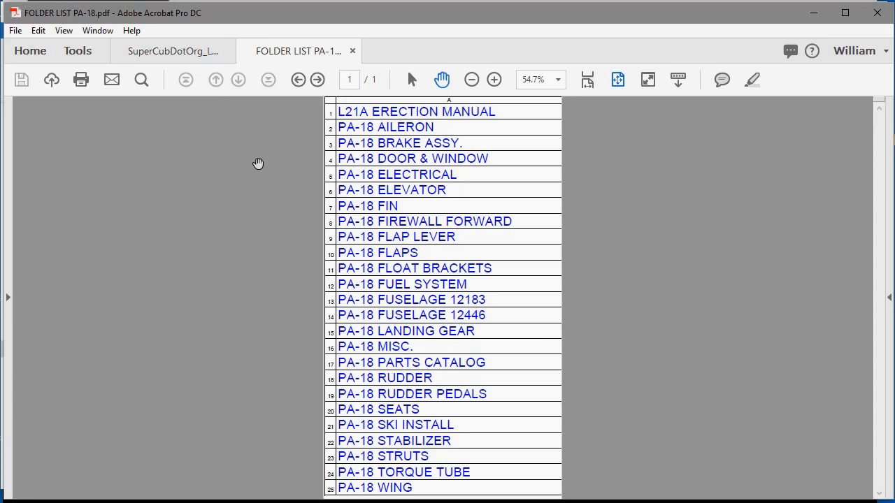
{"action": "mouse_move", "coordinate": [275, 234]}
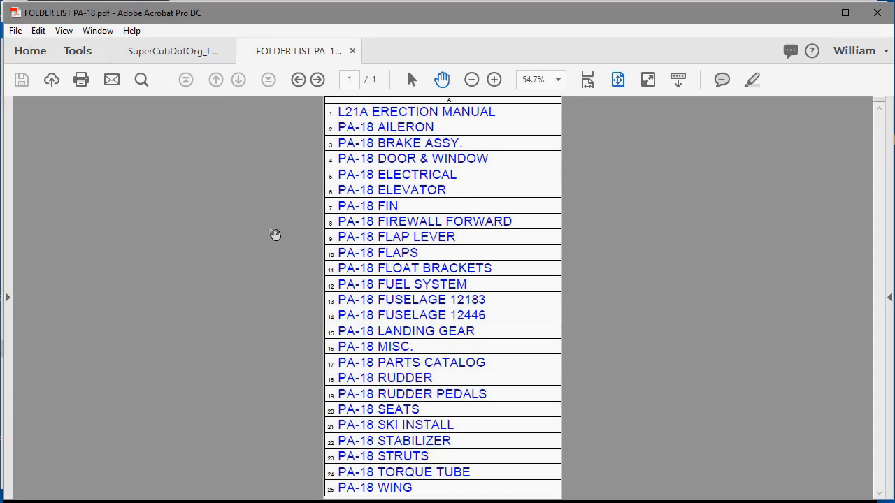
{"action": "mouse_move", "coordinate": [381, 269]}
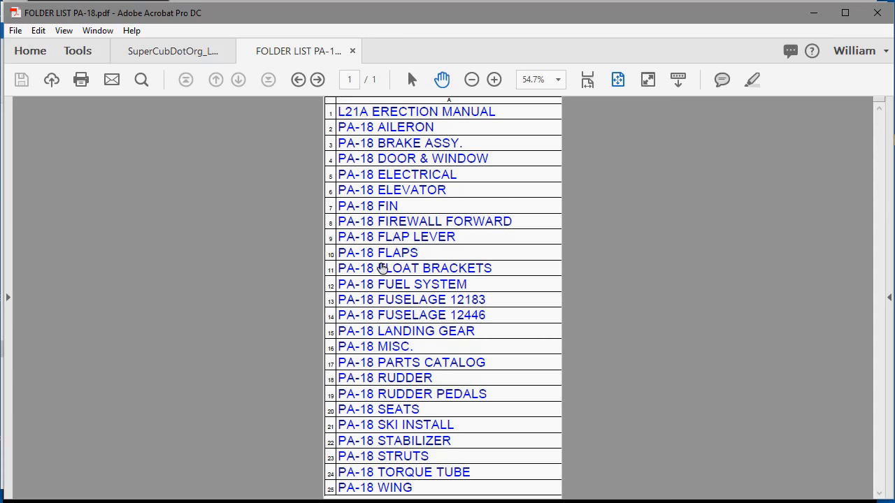
Follow the PA-18 FUEL SYSTEM link to open FUEL SYSTEM PARTS.pdf
{"action": "left_click", "coordinate": [402, 284]}
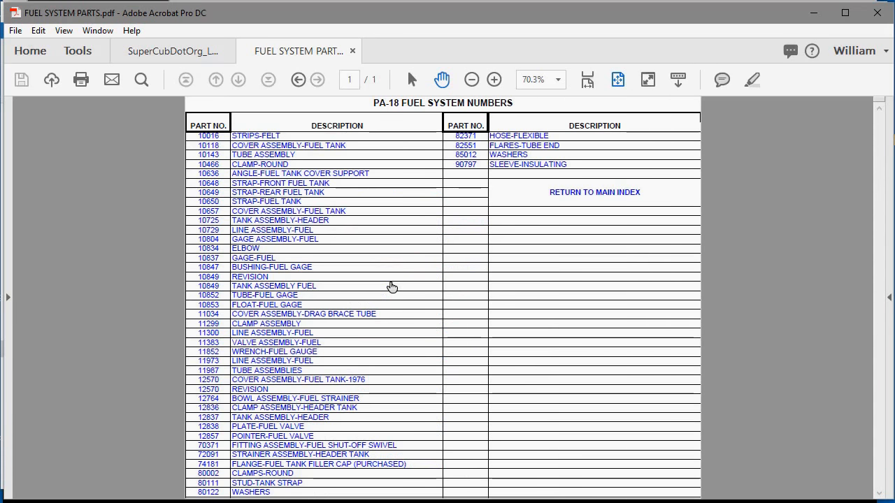
{"action": "mouse_move", "coordinate": [295, 140]}
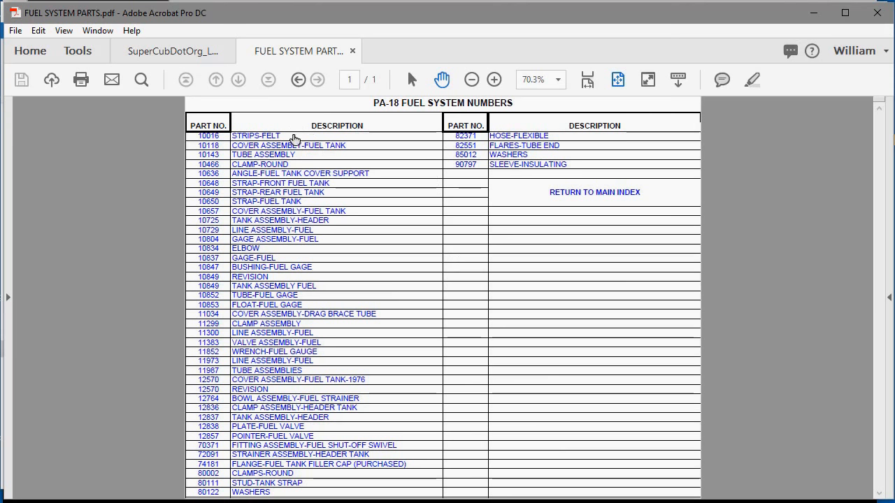
{"action": "mouse_move", "coordinate": [253, 311]}
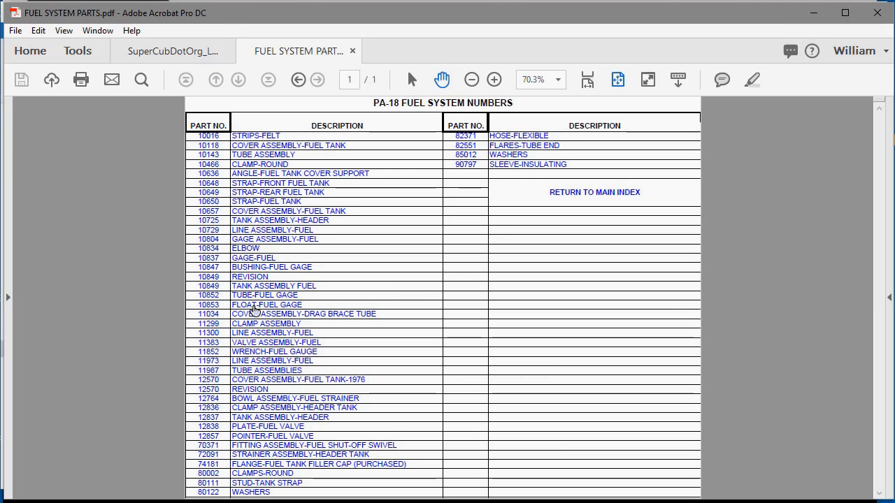
{"action": "mouse_move", "coordinate": [551, 152]}
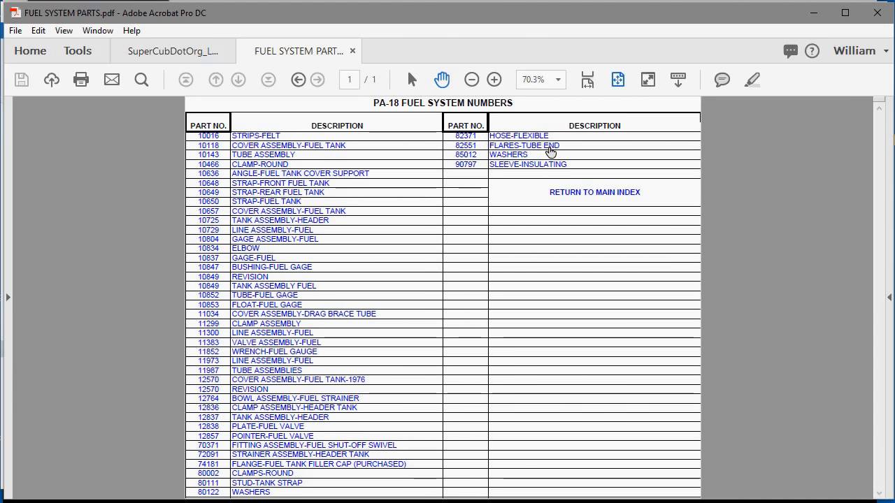
{"action": "mouse_move", "coordinate": [212, 168]}
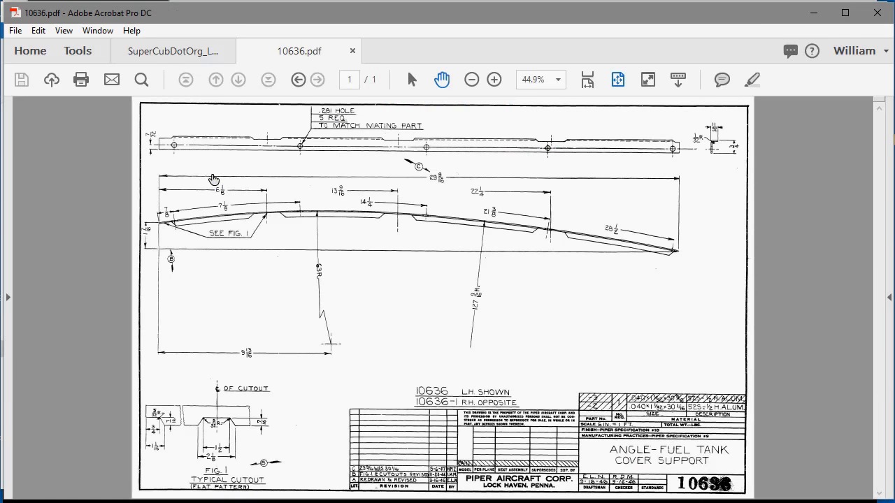
{"action": "mouse_move", "coordinate": [369, 255]}
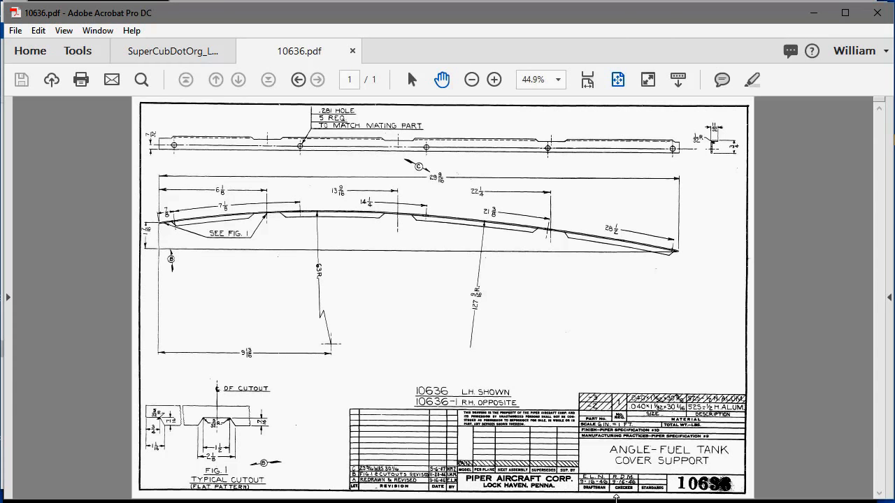
{"action": "mouse_move", "coordinate": [592, 491]}
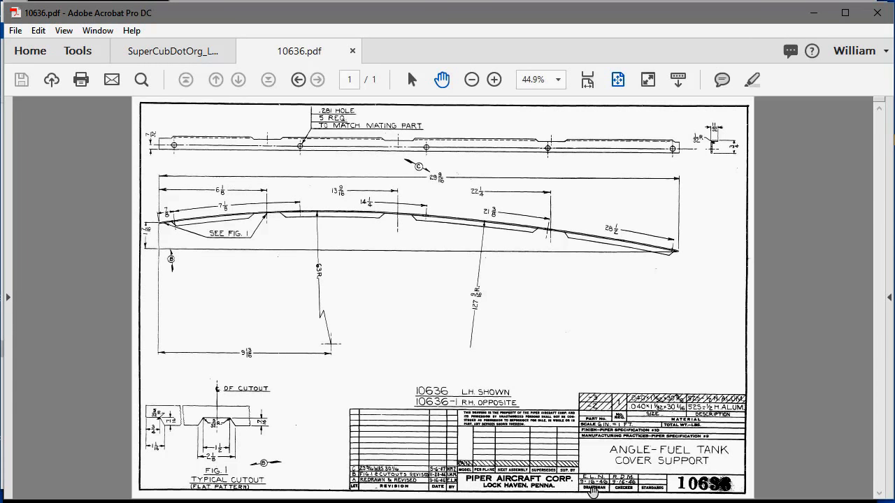
{"action": "mouse_move", "coordinate": [546, 300]}
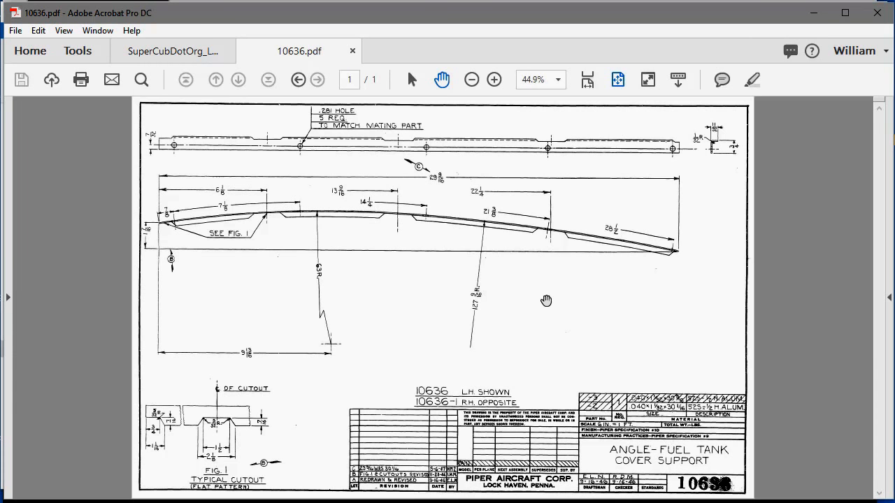
{"action": "mouse_move", "coordinate": [275, 197]}
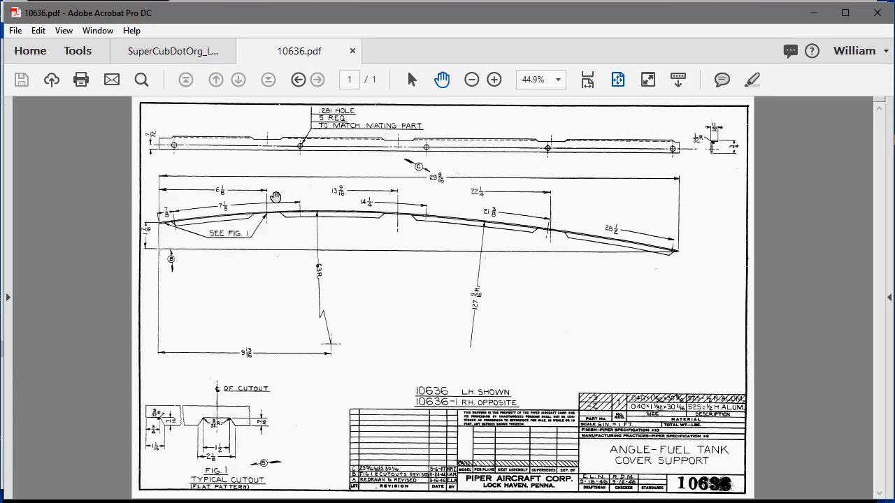
{"action": "mouse_move", "coordinate": [315, 133]}
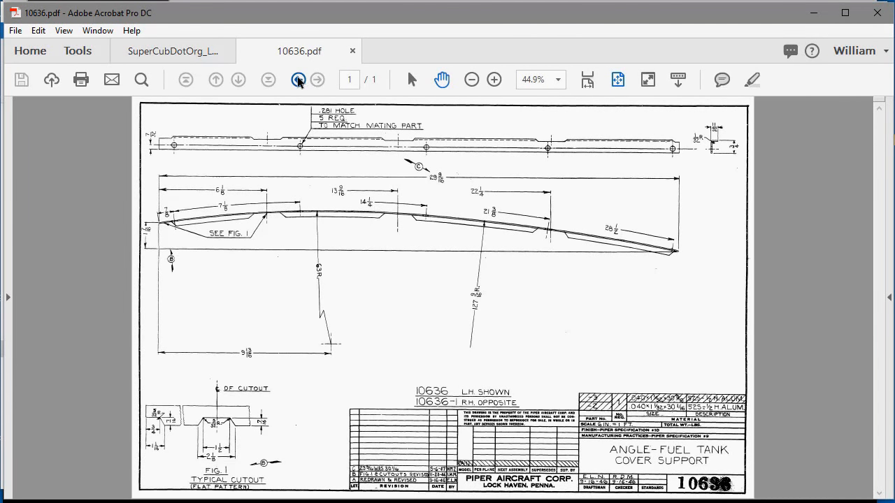
Go back to FOLDER LIST PA-18.pdf and fit the full page to the window
{"action": "left_click", "coordinate": [298, 80]}
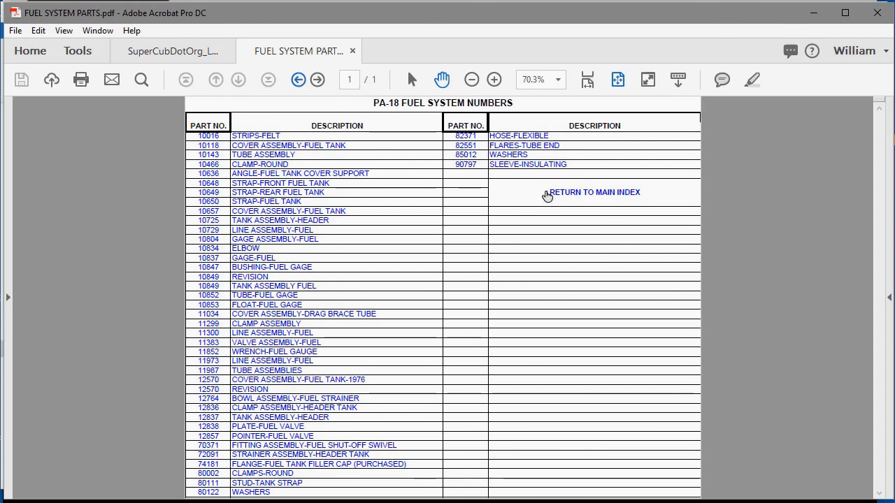
{"action": "left_click", "coordinate": [594, 192]}
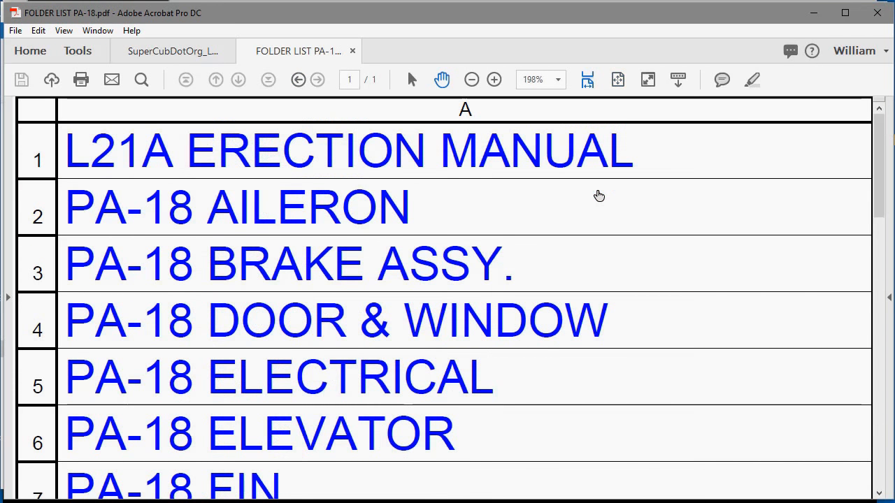
{"action": "mouse_move", "coordinate": [210, 169]}
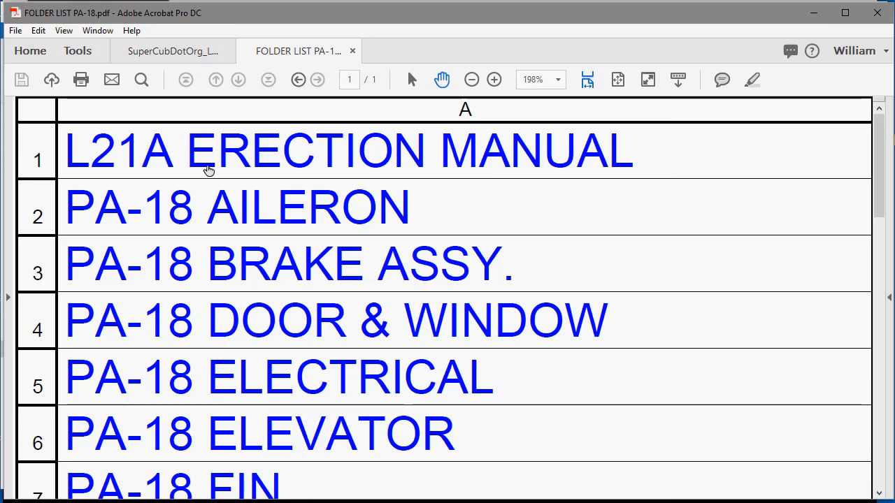
{"action": "scroll", "scroll_direction": "down", "scroll_amount": 3}
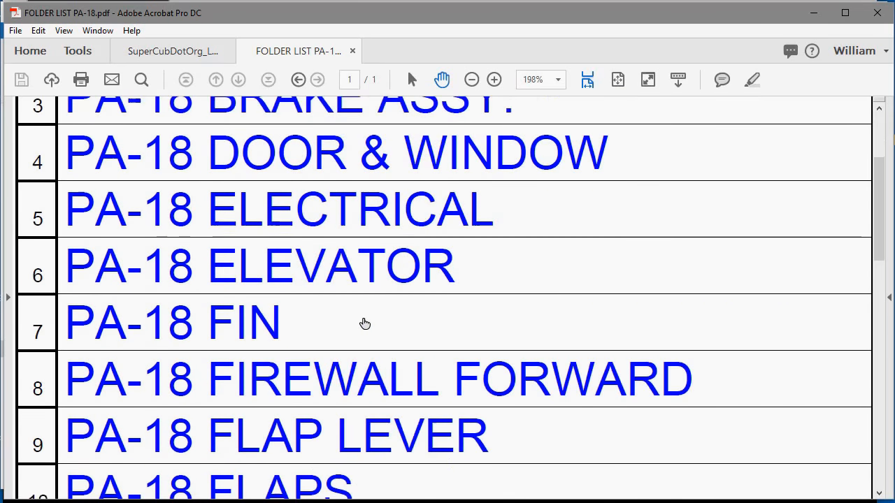
{"action": "scroll", "scroll_direction": "down", "scroll_amount": 3}
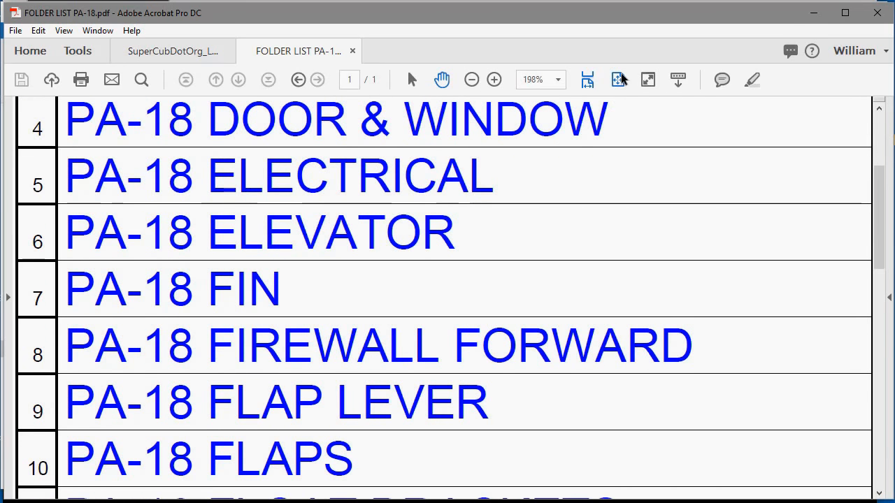
{"action": "mouse_move", "coordinate": [618, 79]}
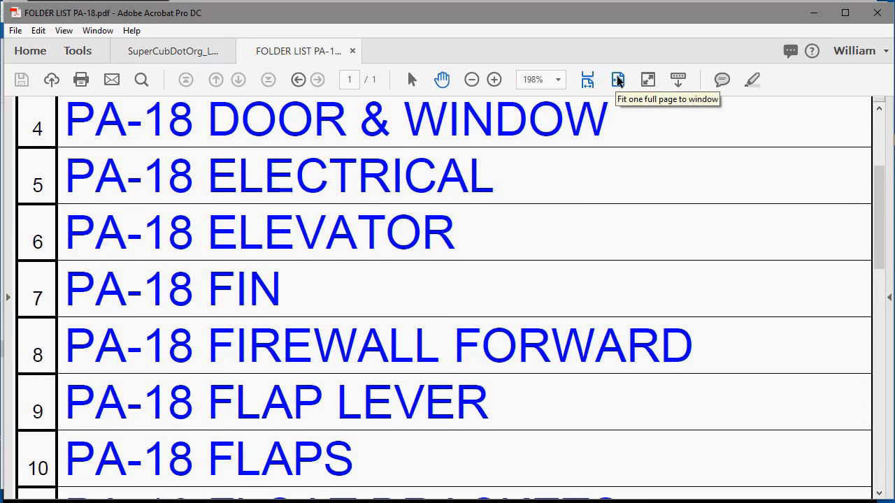
{"action": "left_click", "coordinate": [616, 79]}
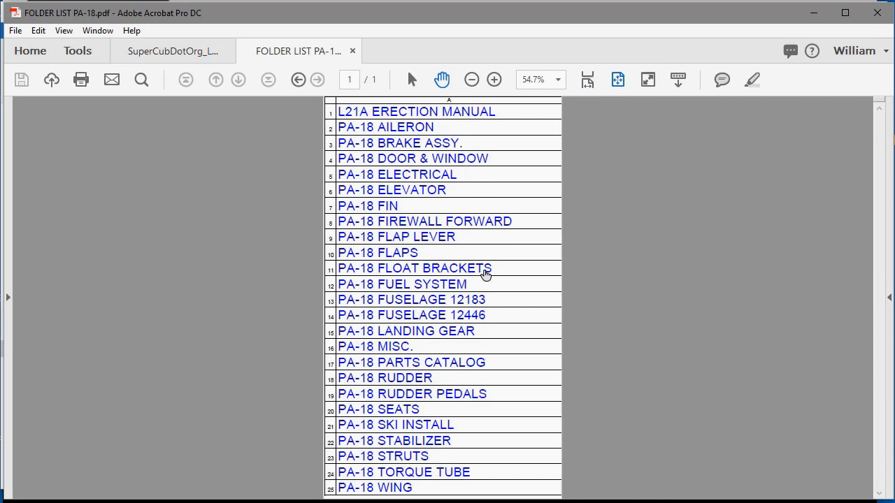
{"action": "mouse_move", "coordinate": [500, 172]}
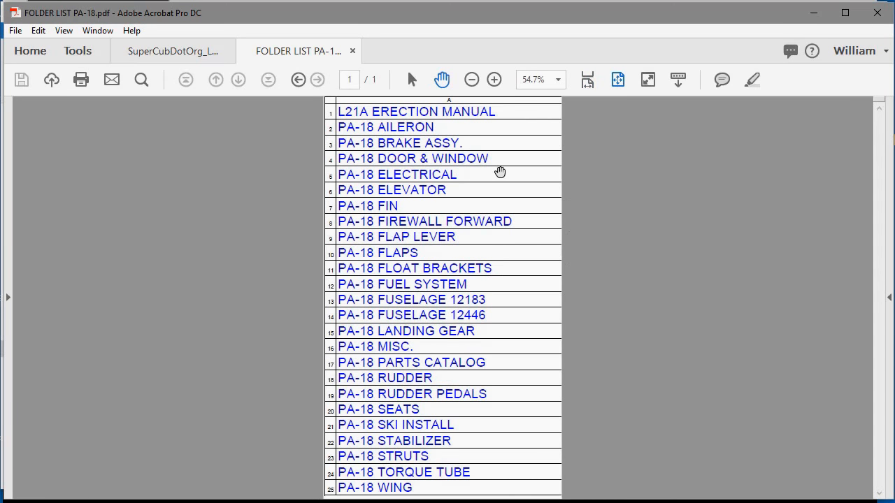
{"action": "mouse_move", "coordinate": [401, 338]}
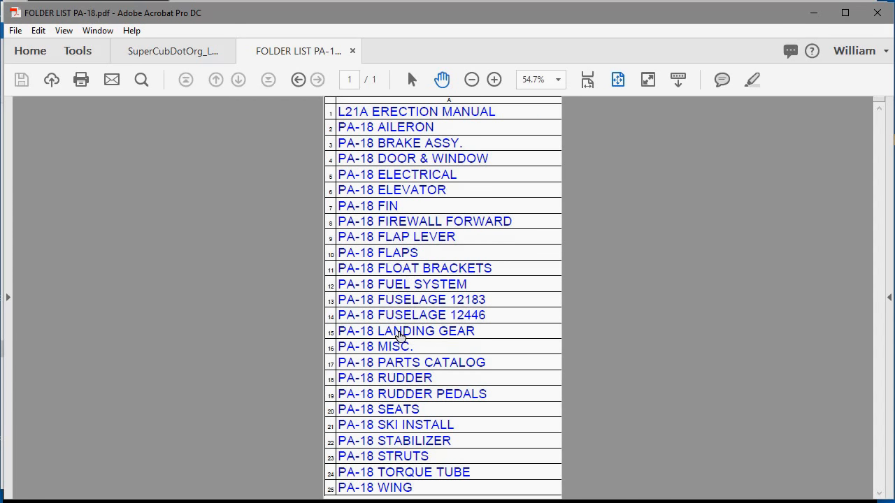
{"action": "mouse_move", "coordinate": [406, 367]}
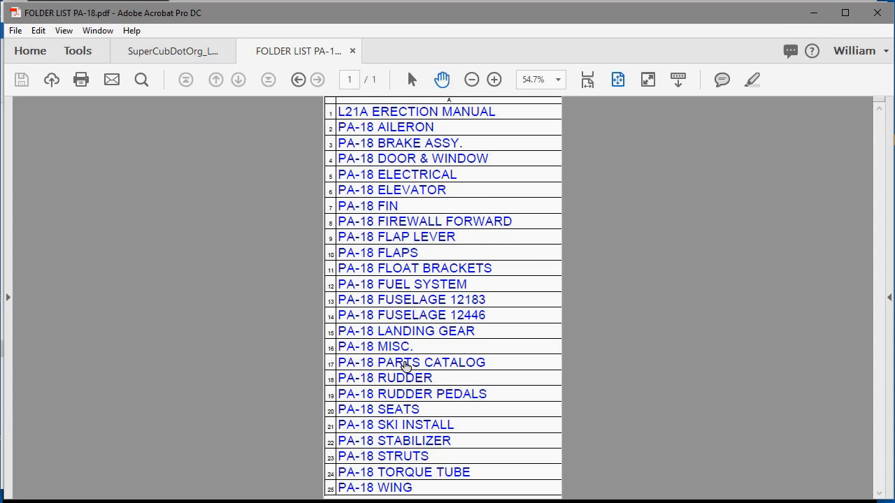
{"action": "left_click", "coordinate": [411, 362]}
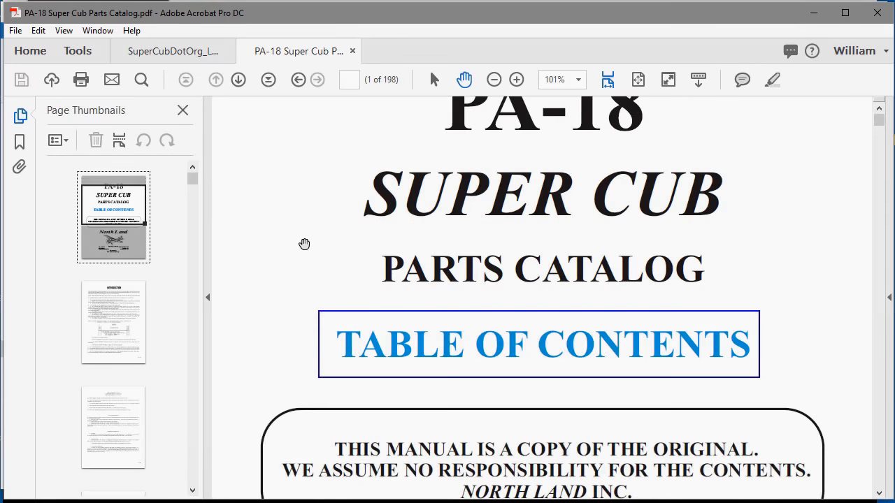
{"action": "scroll", "scroll_direction": "down", "scroll_amount": 3}
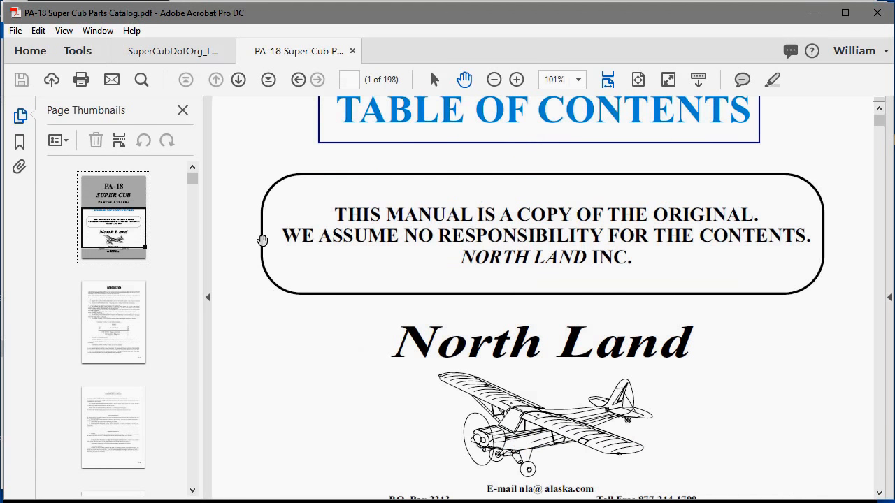
{"action": "scroll", "scroll_direction": "up", "scroll_amount": 3}
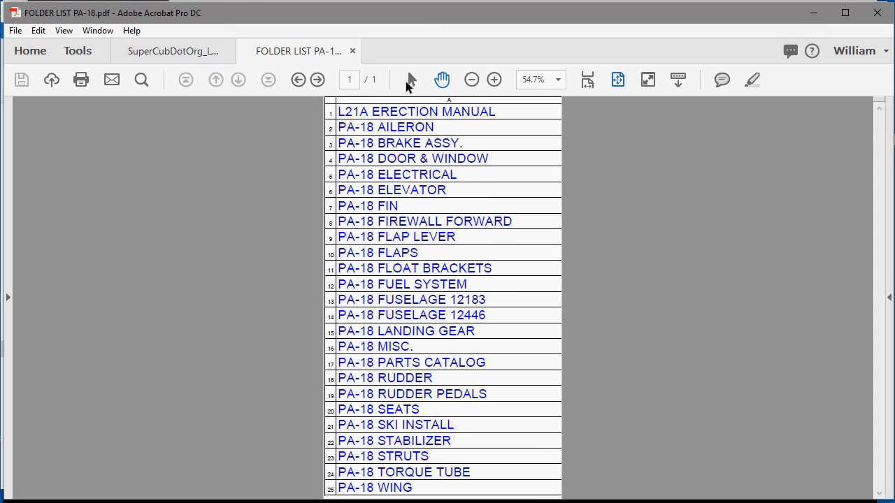
Open L21A ERECTION MANUAL and scroll to its section I general information
{"action": "left_click", "coordinate": [416, 112]}
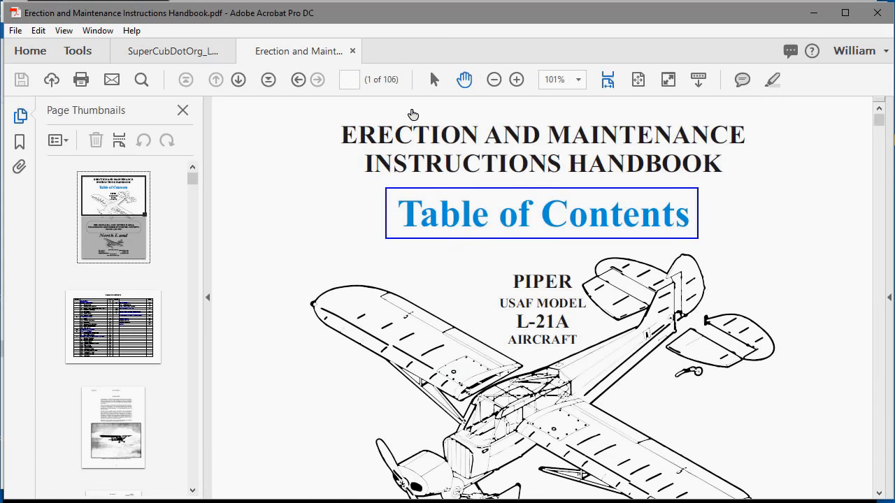
{"action": "mouse_move", "coordinate": [218, 191]}
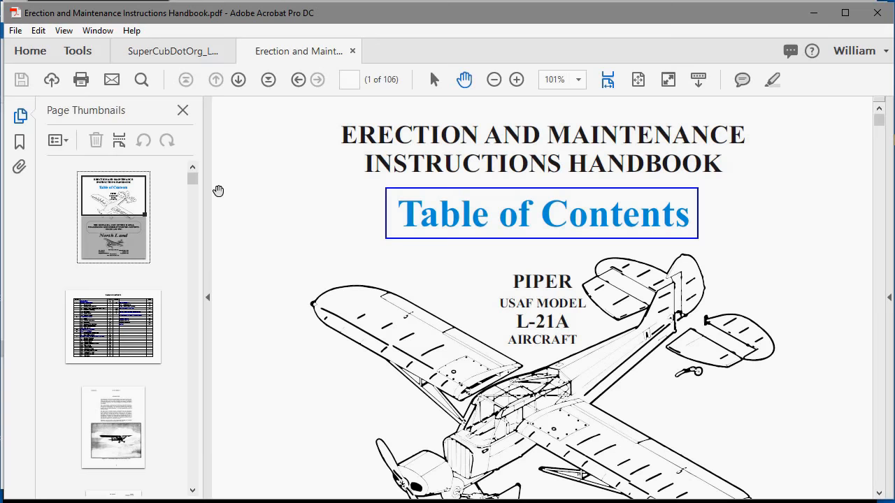
{"action": "scroll", "scroll_direction": "down", "scroll_amount": 3}
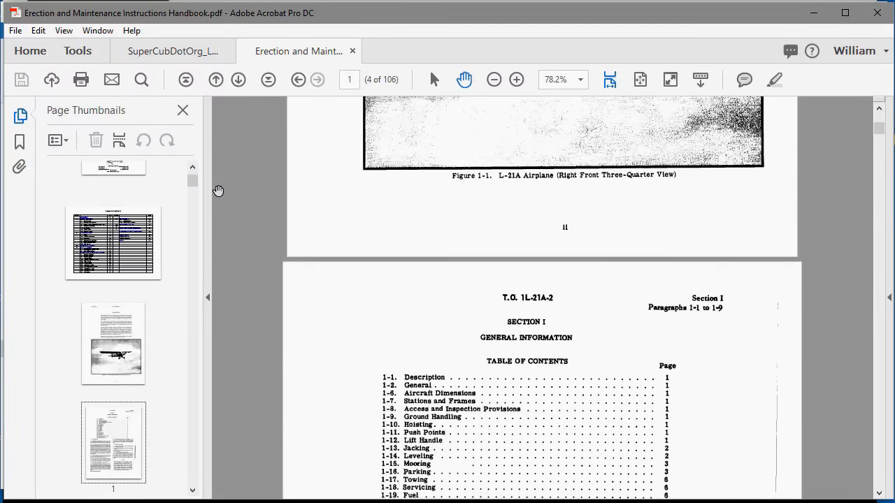
{"action": "scroll", "scroll_direction": "down", "scroll_amount": 3}
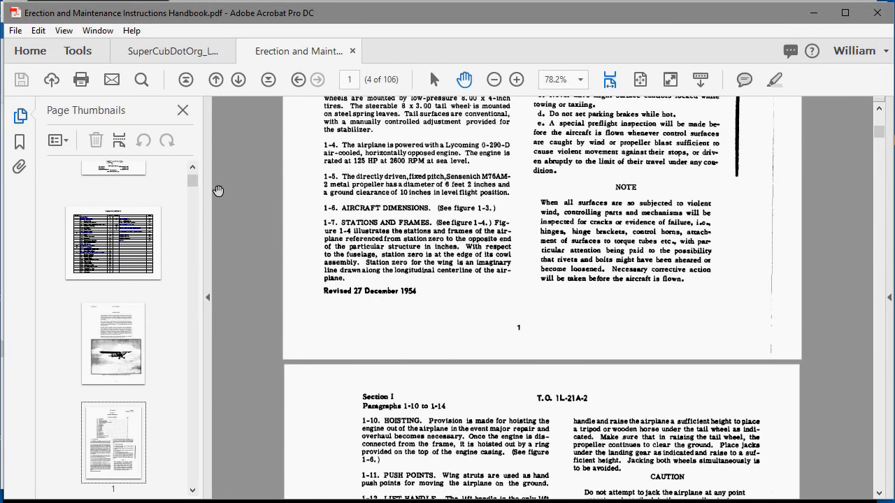
{"action": "scroll", "scroll_direction": "down", "scroll_amount": 3}
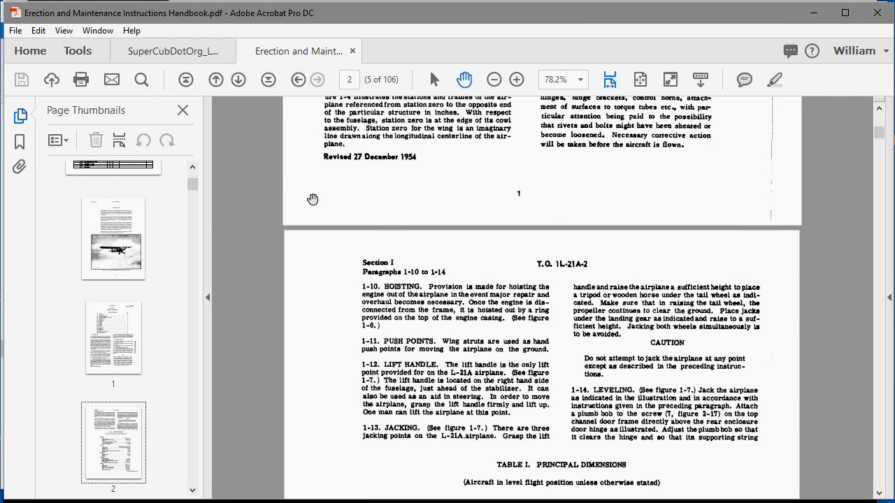
{"action": "mouse_move", "coordinate": [224, 192]}
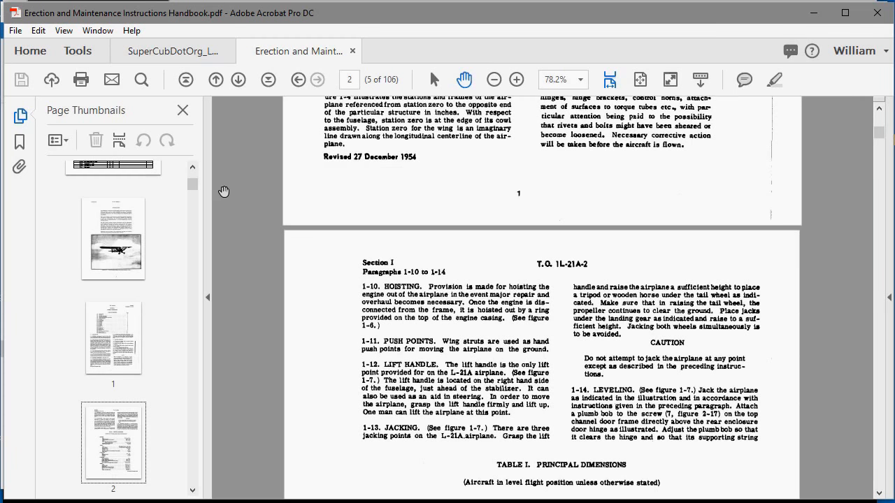